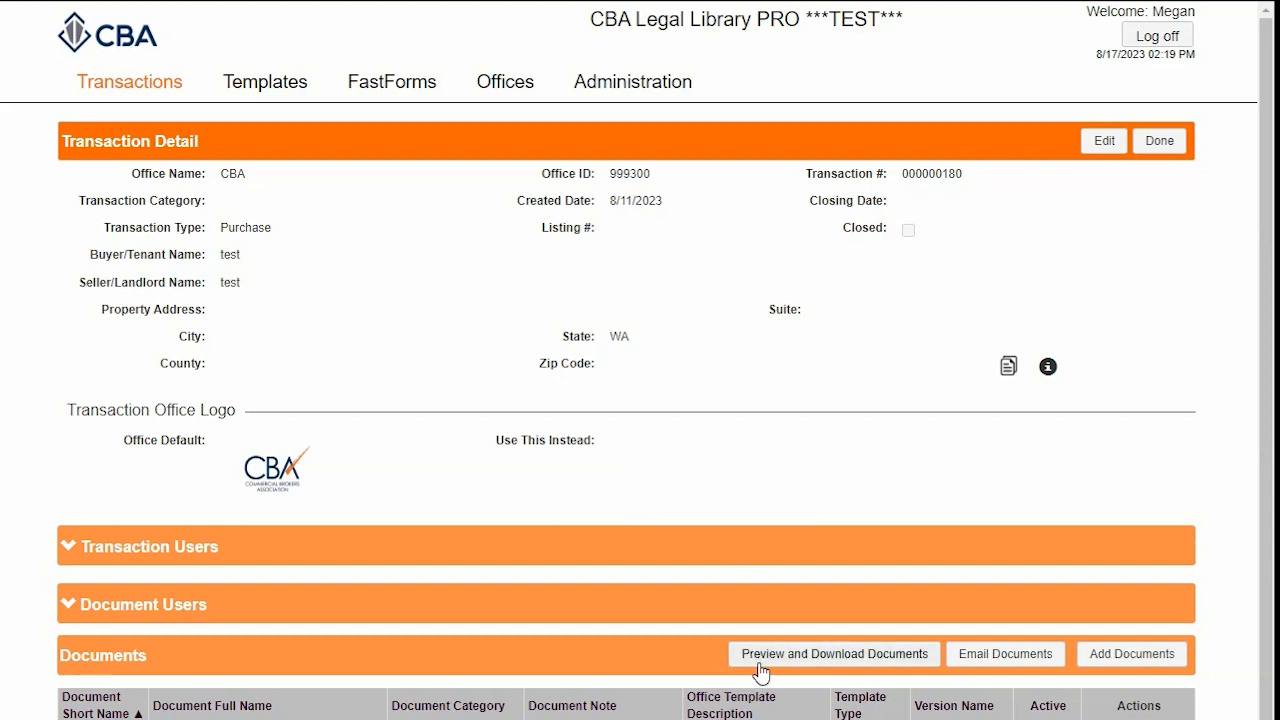
{"action": "mouse_move", "coordinate": [873, 675]}
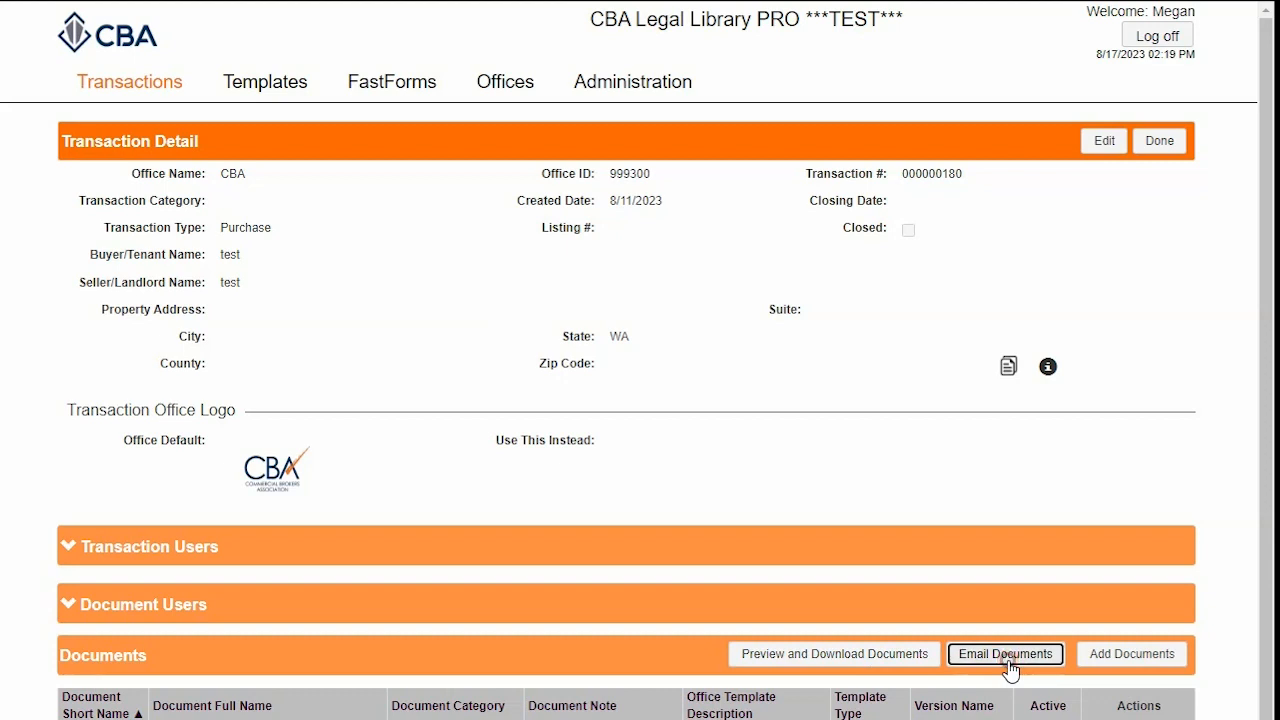
Select both transaction documents with revisions reports plus the Legal attachment for emailing
{"action": "left_click", "coordinate": [1004, 653]}
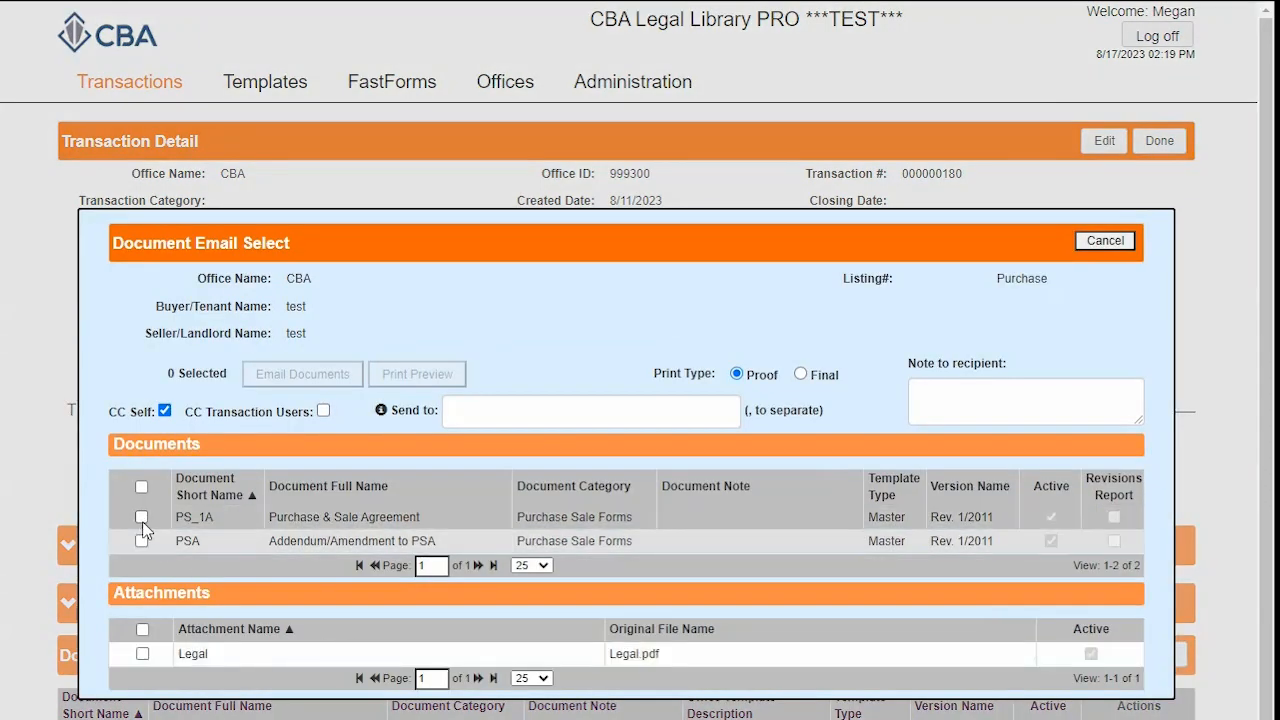
{"action": "left_click", "coordinate": [141, 487]}
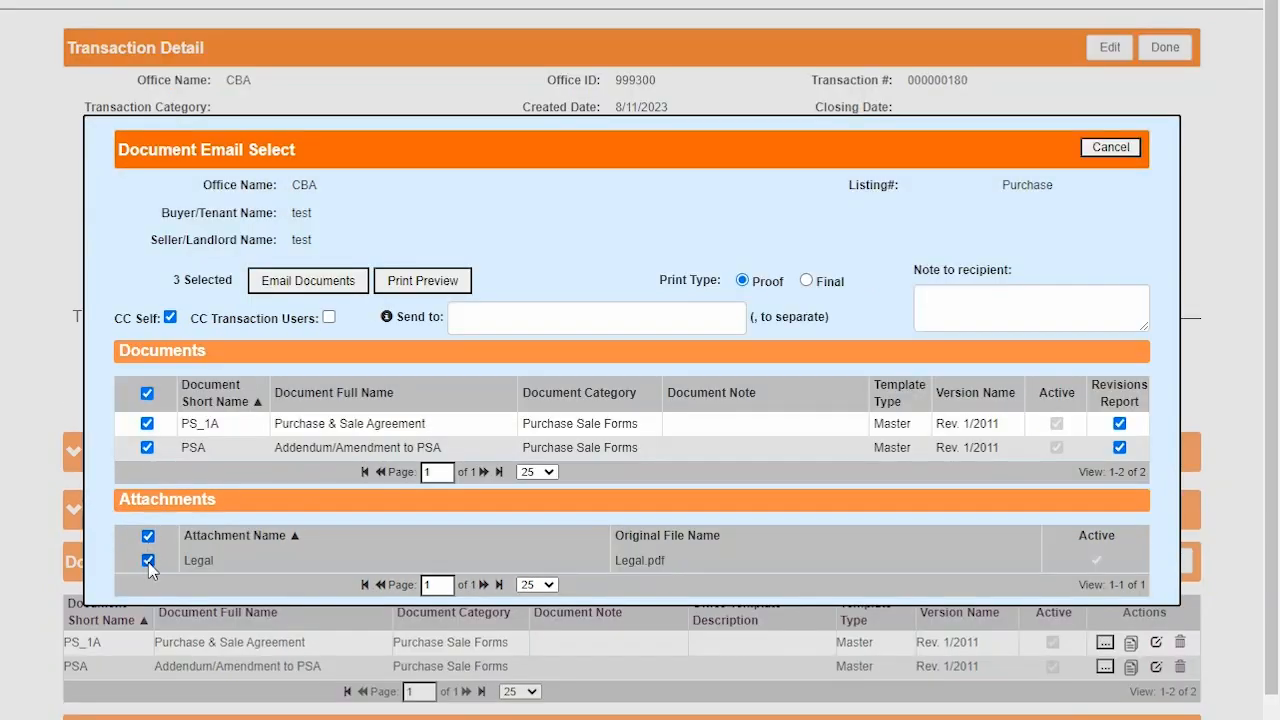
{"action": "left_click", "coordinate": [147, 560]}
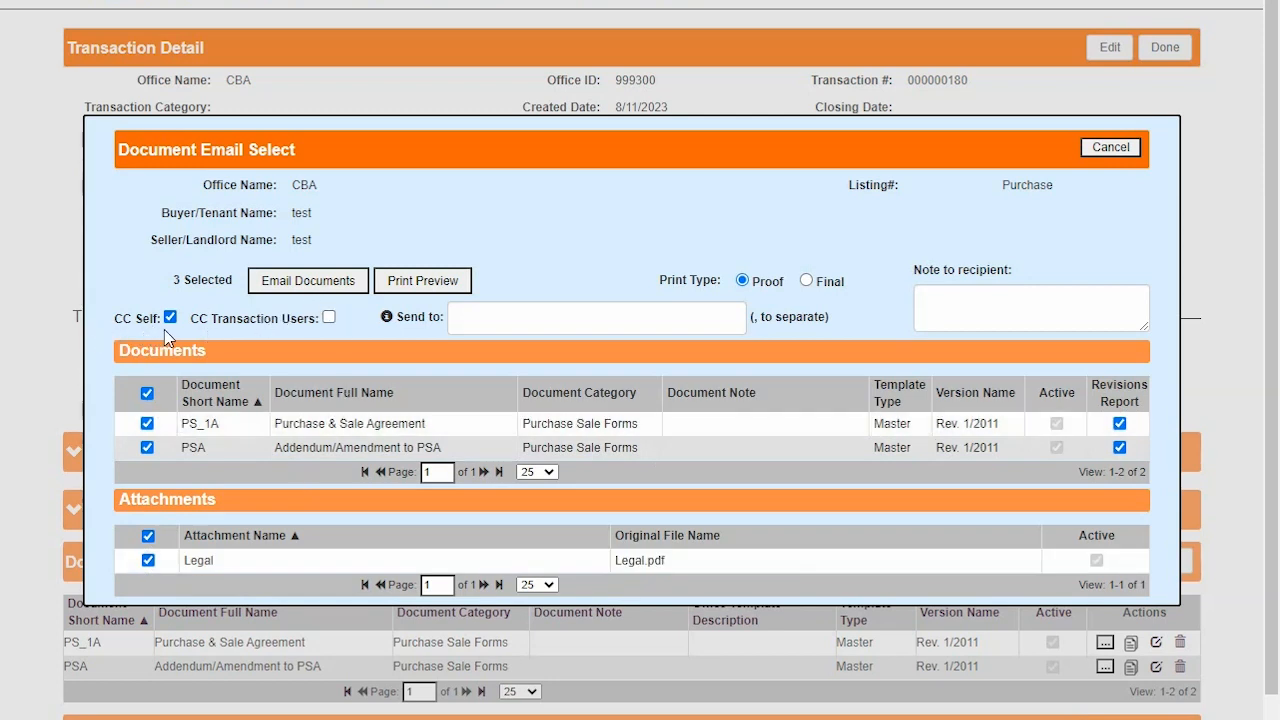
{"action": "left_click", "coordinate": [596, 317]}
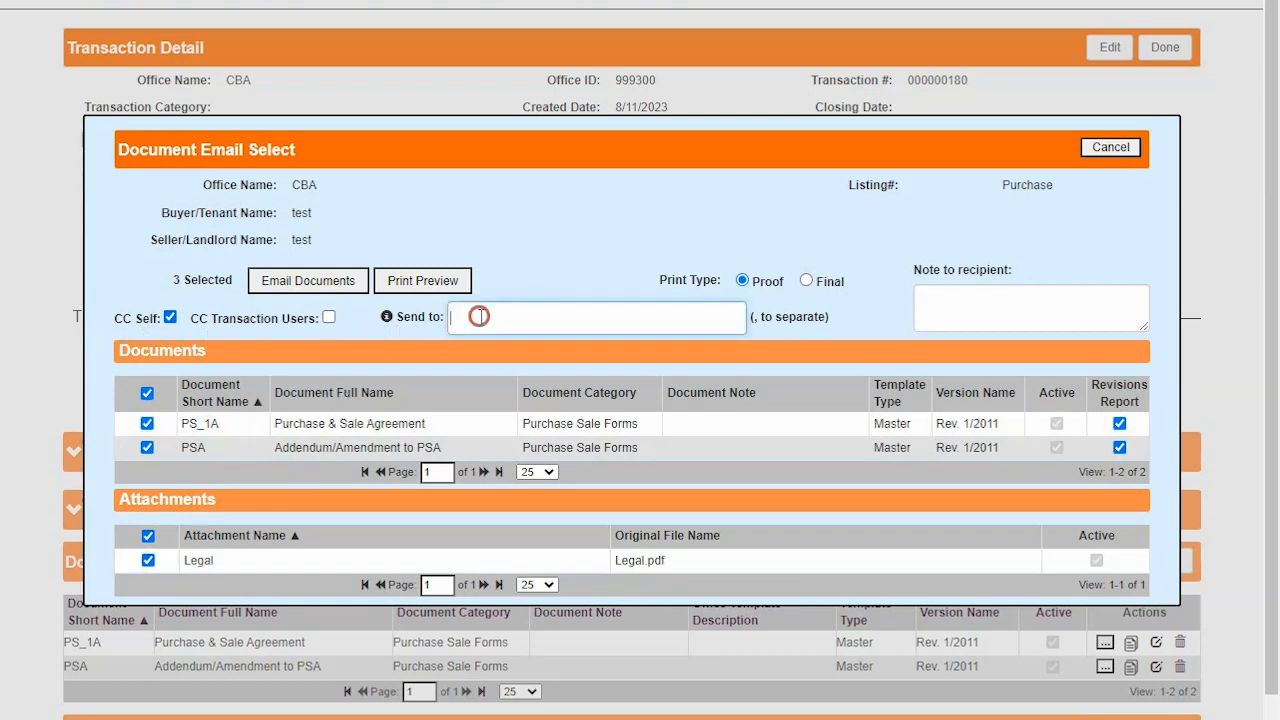
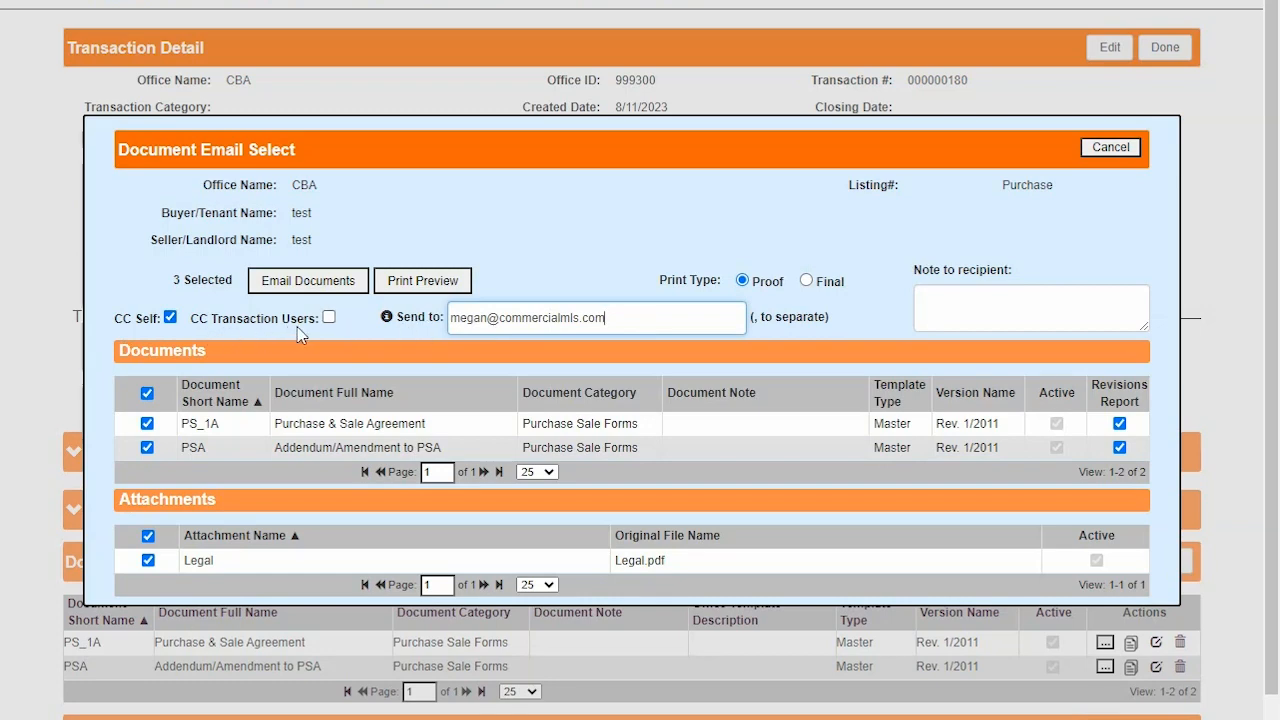
{"action": "mouse_move", "coordinate": [320, 334]}
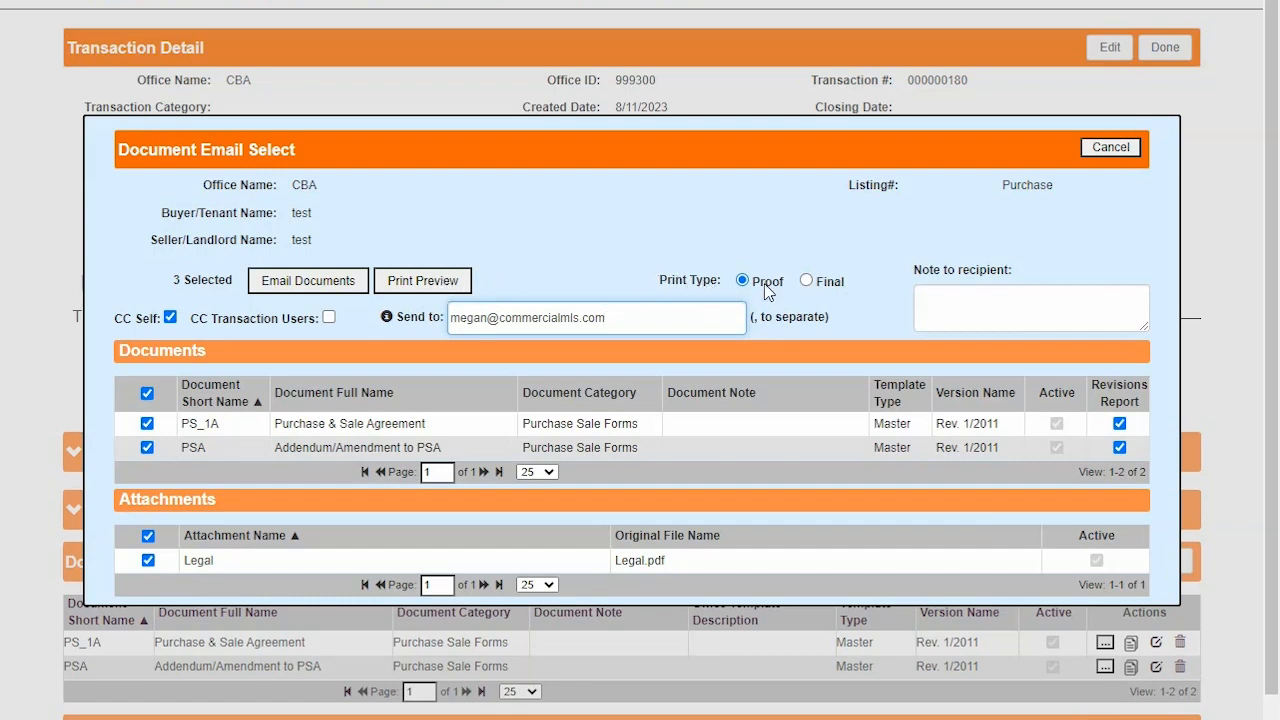
{"action": "left_click", "coordinate": [595, 317]}
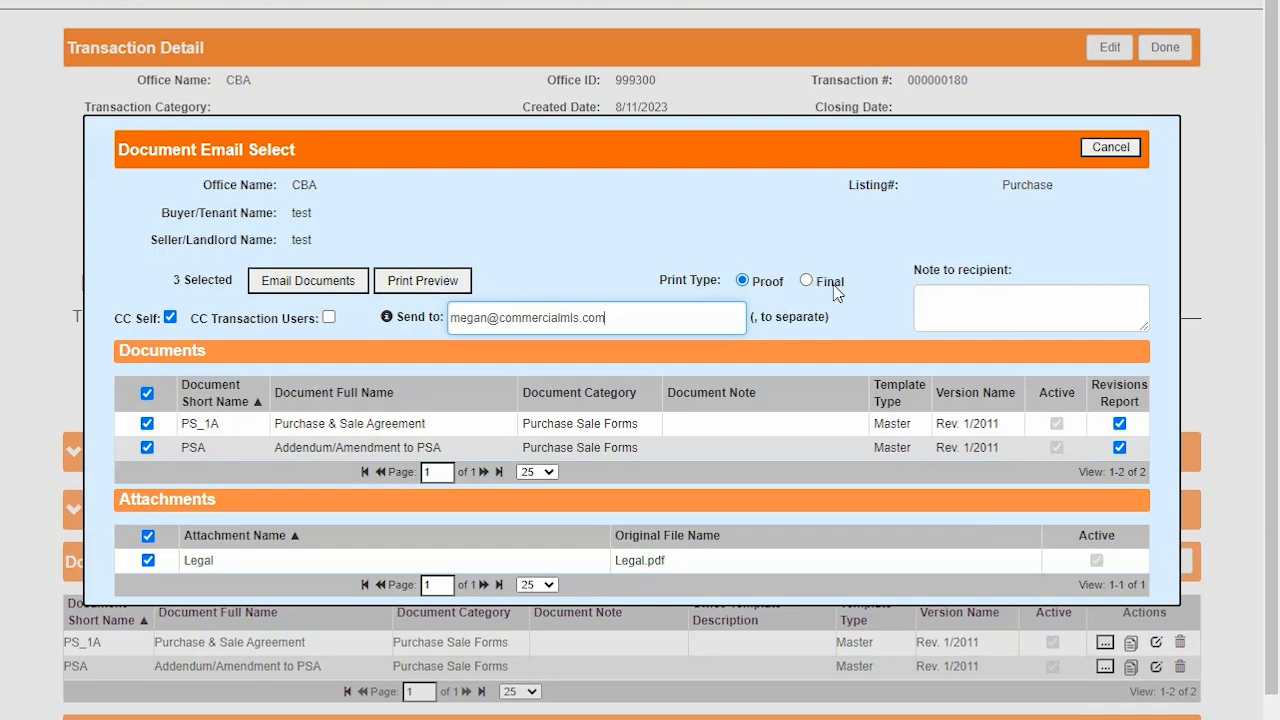
{"action": "mouse_move", "coordinate": [994, 285]}
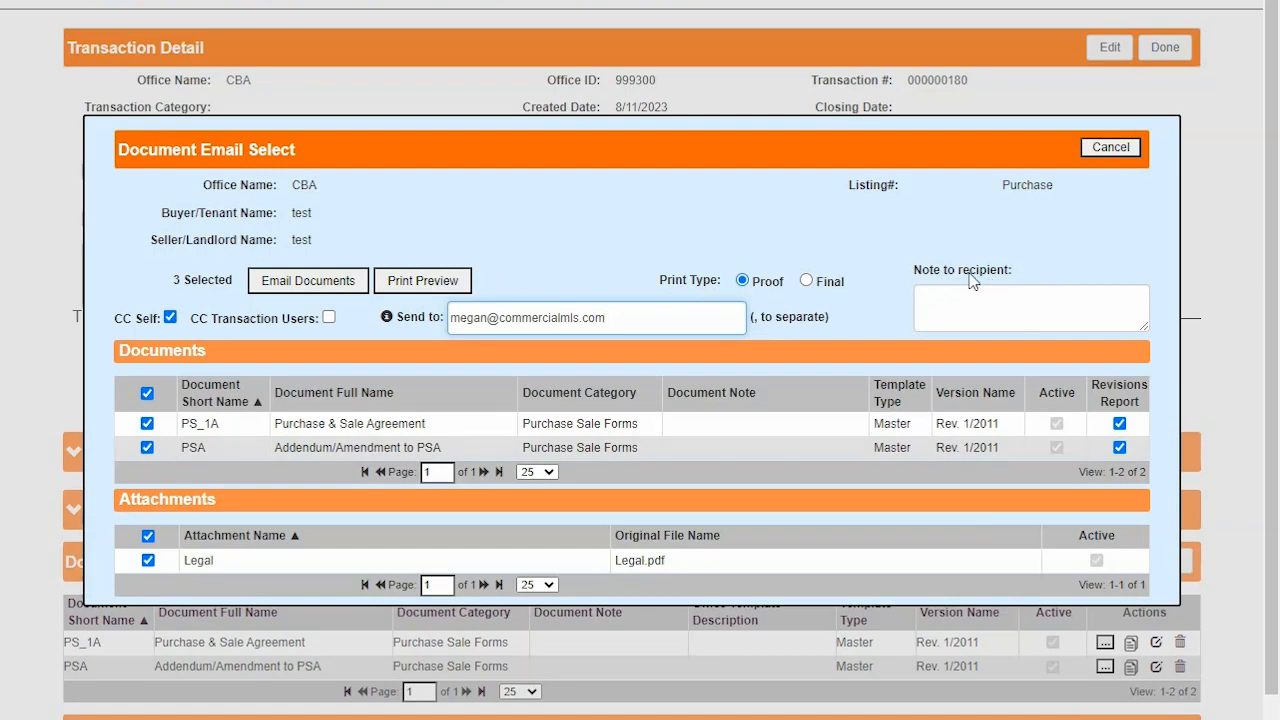
Add the recipient note 'Note!' and email the selected documents
{"action": "type", "text": "Note!"}
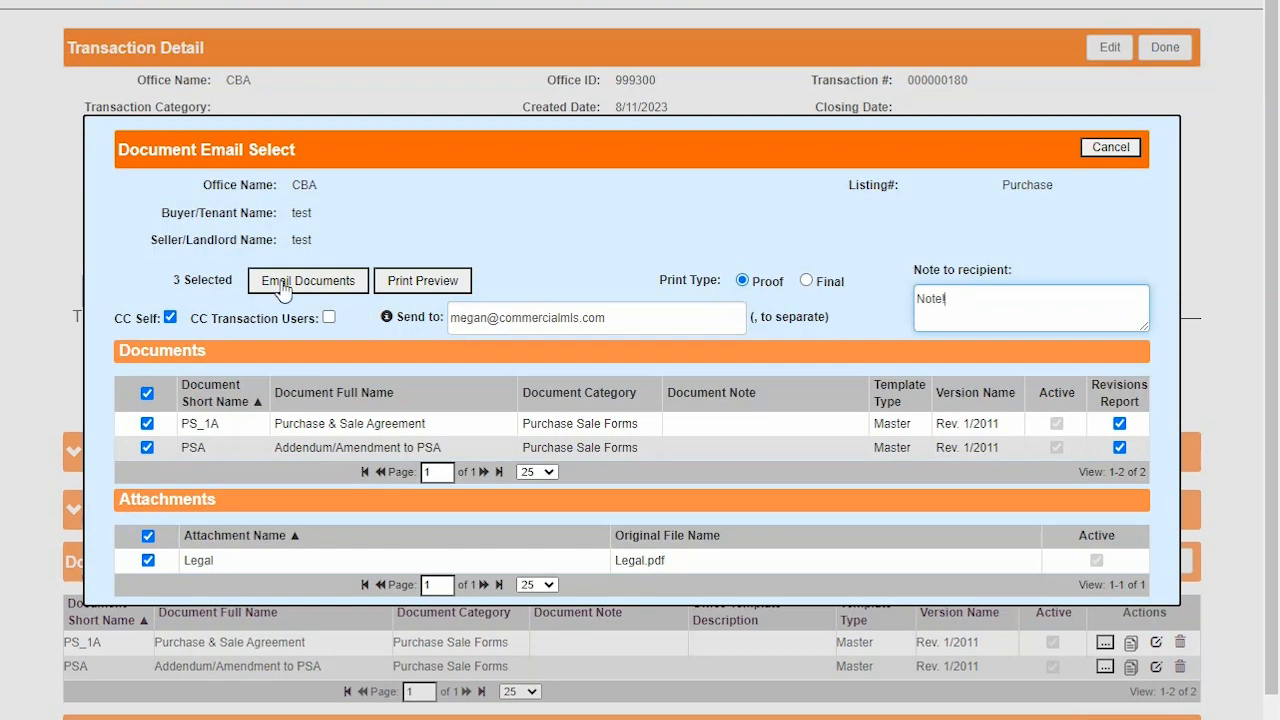
{"action": "left_click", "coordinate": [307, 280]}
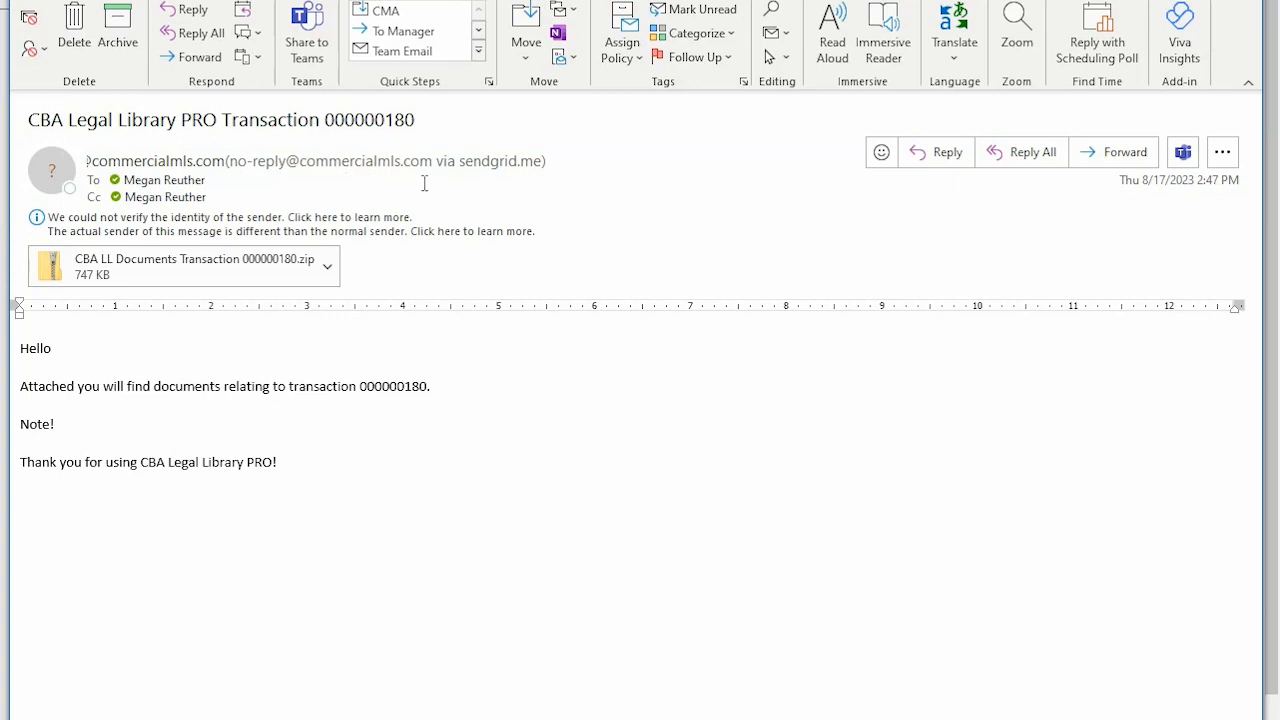
{"action": "mouse_move", "coordinate": [448, 184]}
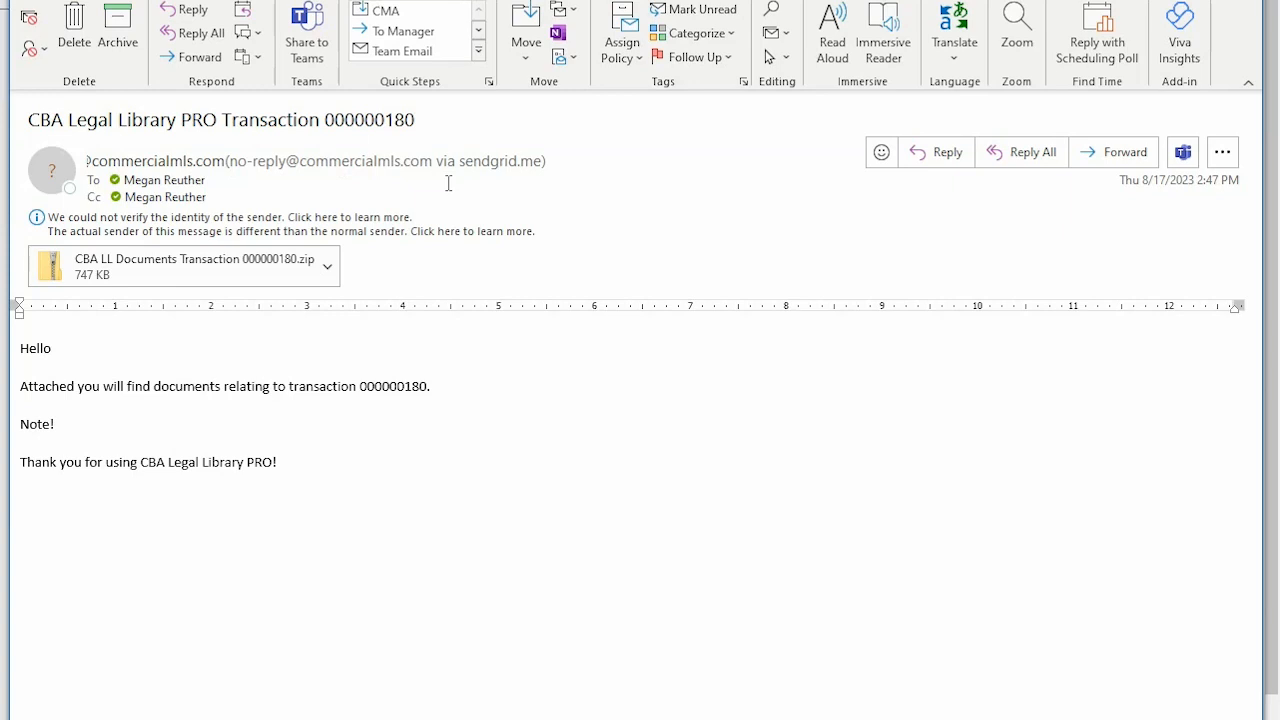
{"action": "mouse_move", "coordinate": [94, 220]}
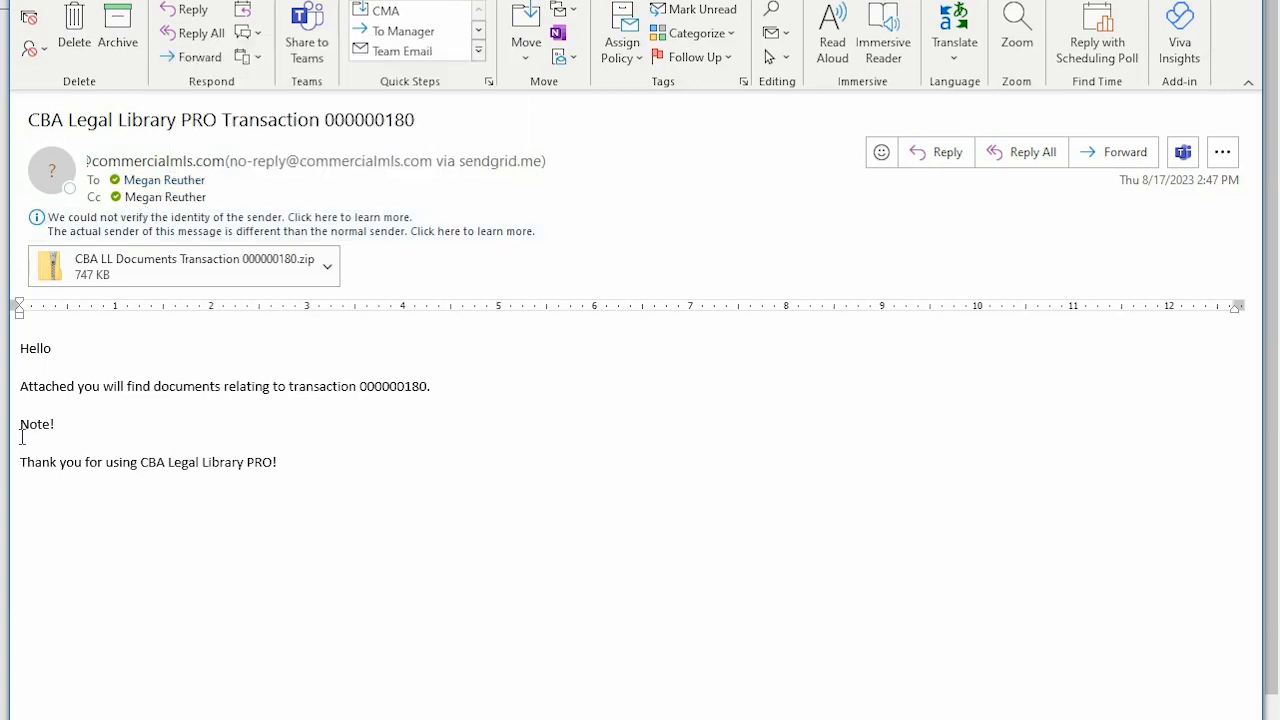
{"action": "mouse_move", "coordinate": [85, 440]}
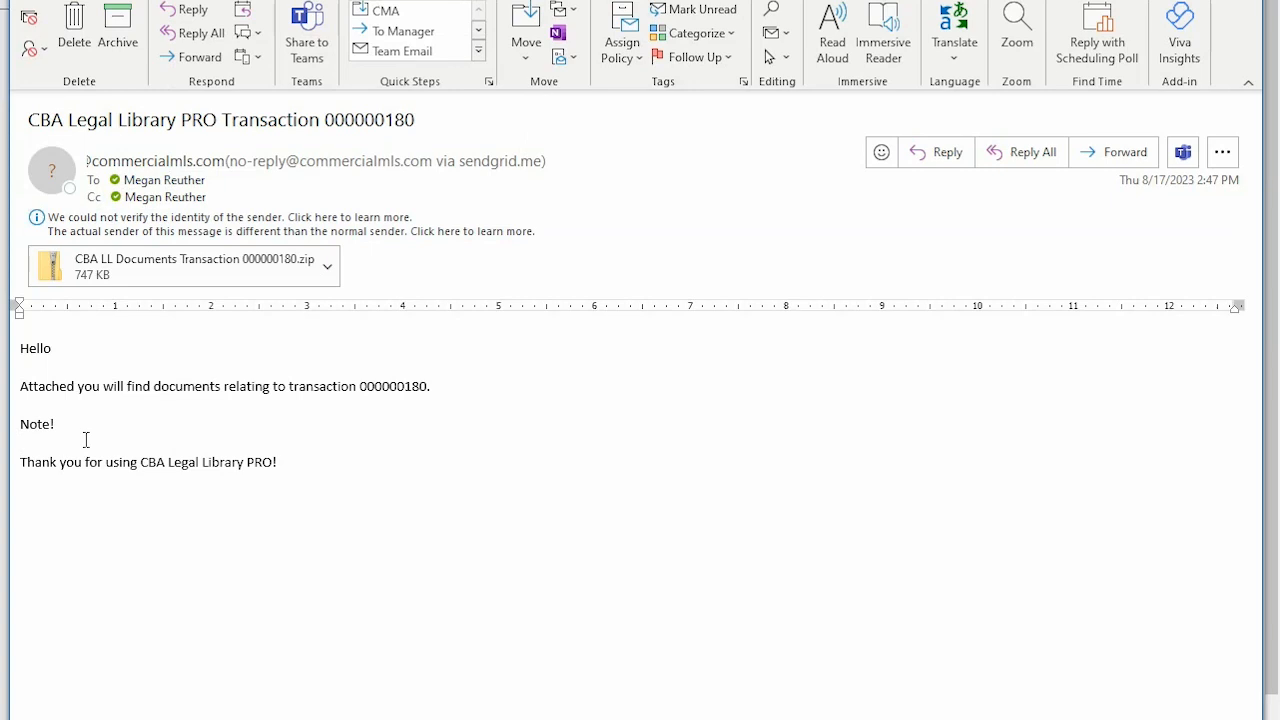
Open the received zip attachment from Outlook, revealing the Attachments folder and four PDFs in File Explorer
{"action": "left_click", "coordinate": [185, 265]}
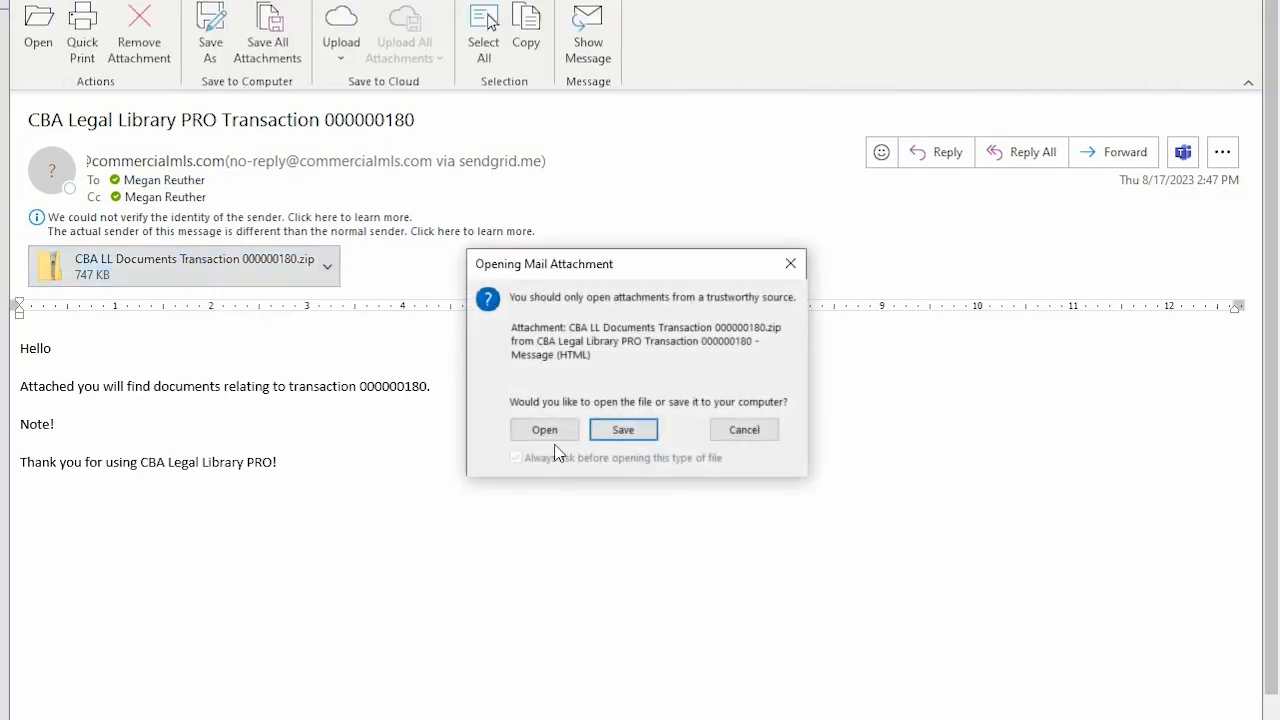
{"action": "left_click", "coordinate": [544, 429]}
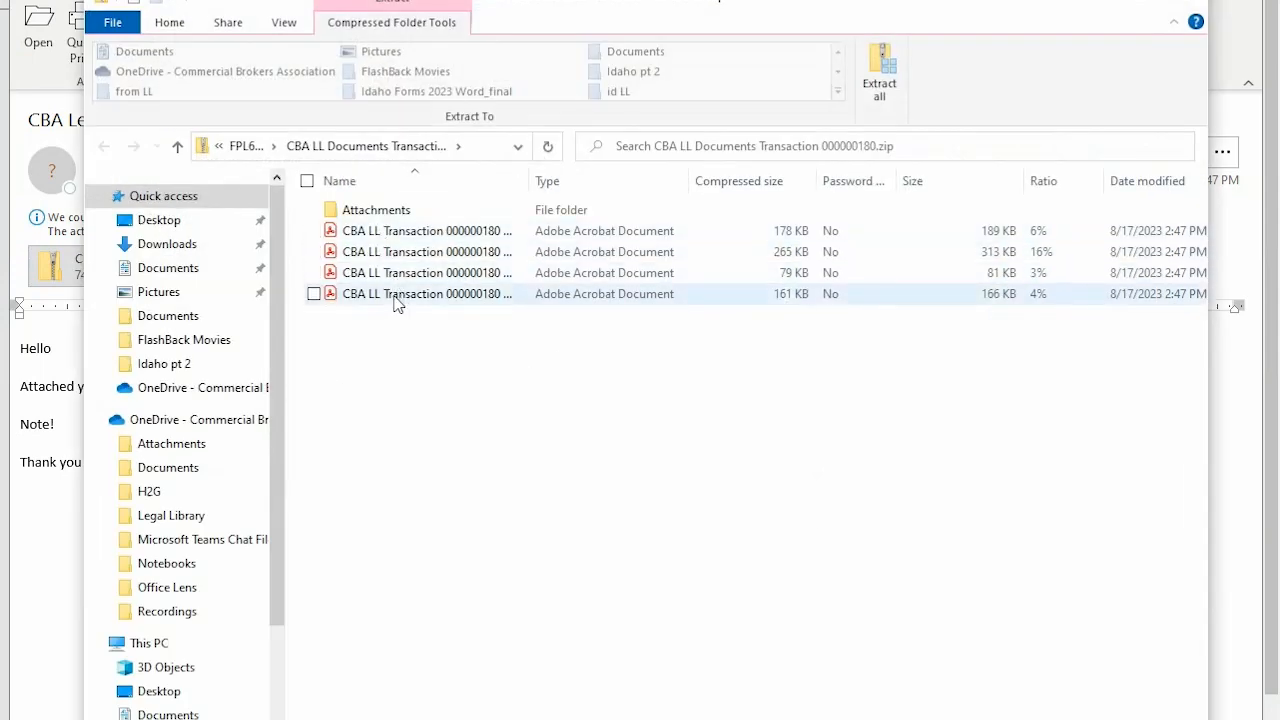
{"action": "left_click", "coordinate": [307, 181]}
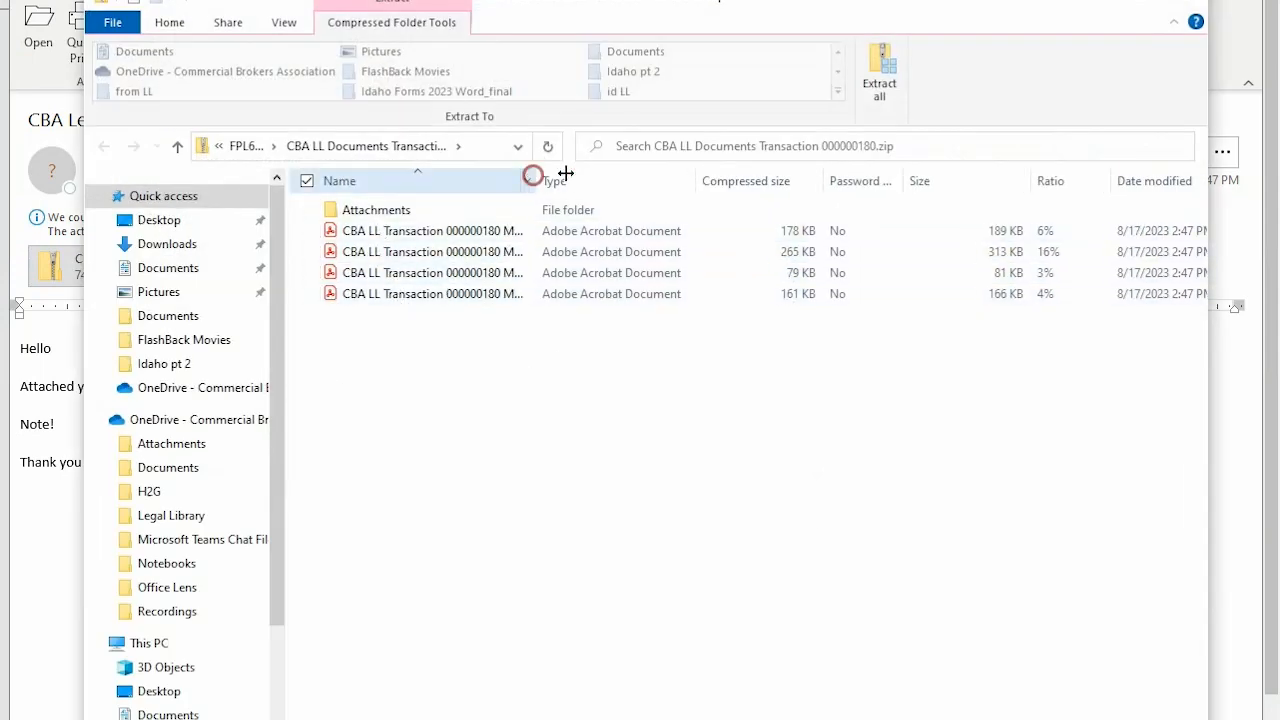